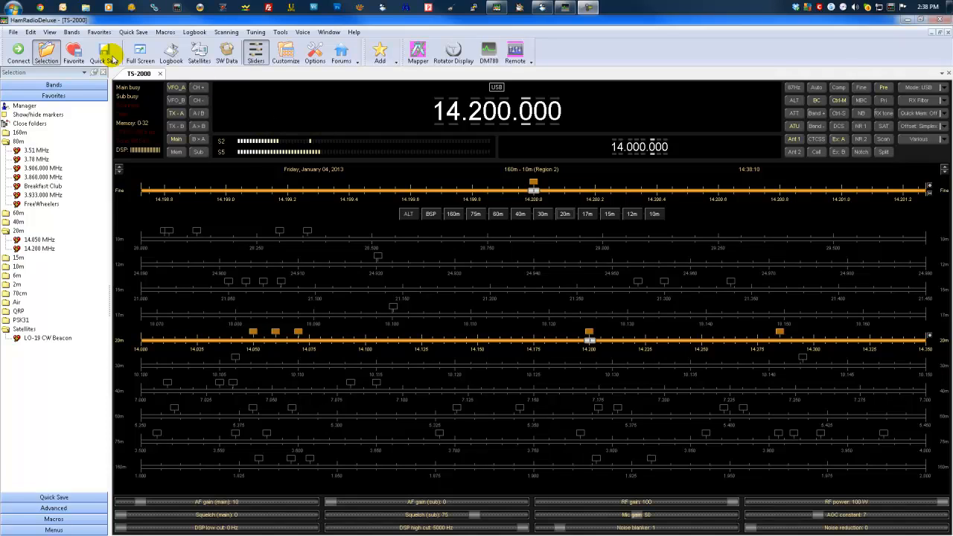
mouse_move(49, 32)
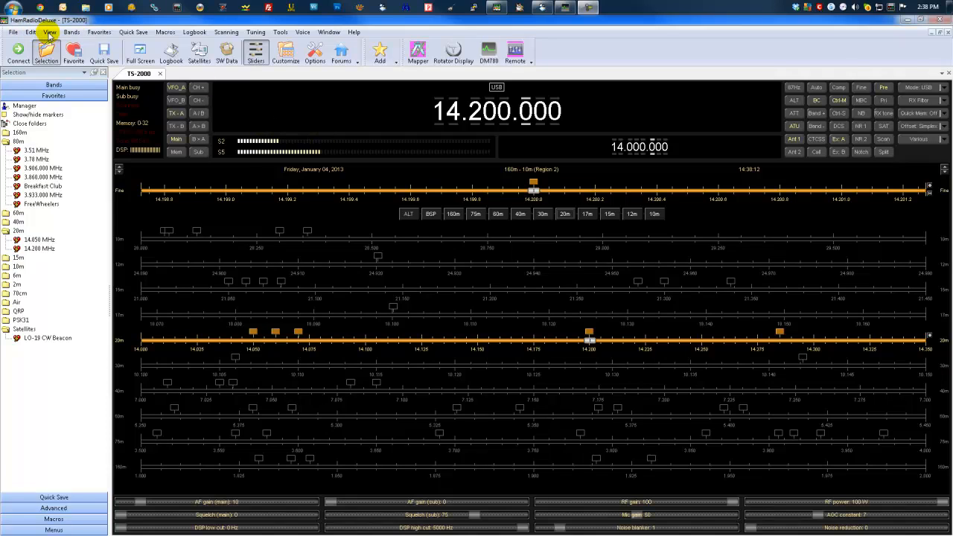
Enable the second toolbar row with Lookup, Bandscope, Audio Grabber and Audio Browser from the View menu
click(49, 32)
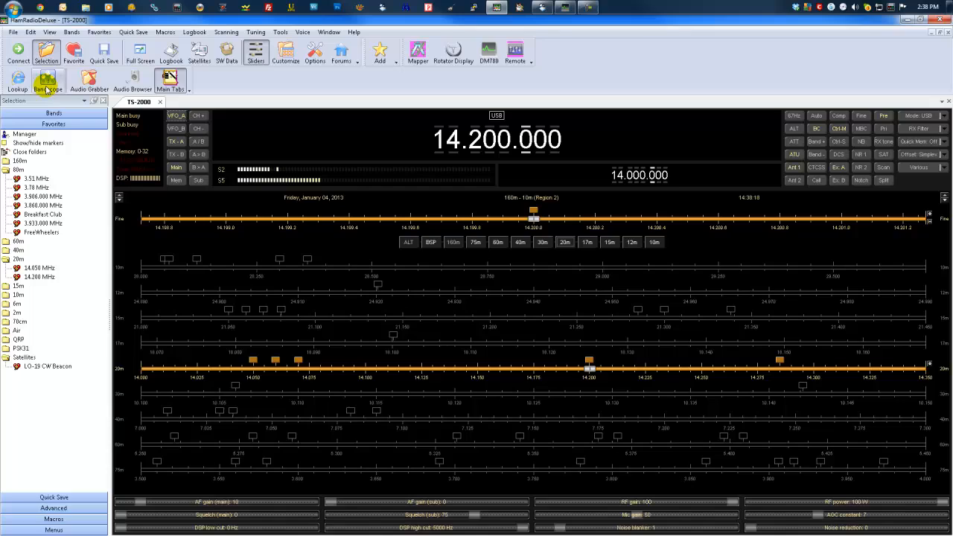
mouse_move(48, 85)
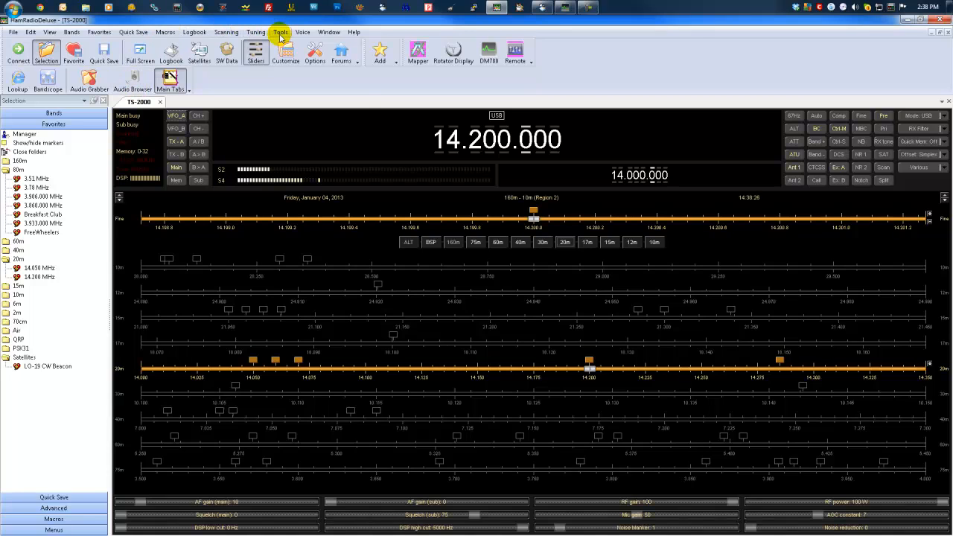
Launch the Bandscope from Tools and start sweeping the 20 m band upward from 14.000 MHz
click(280, 33)
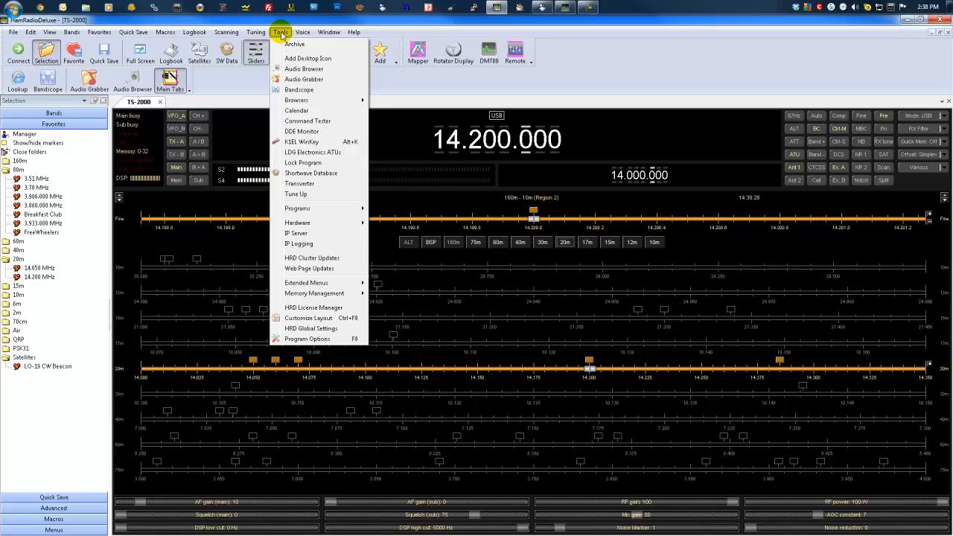
mouse_move(300, 89)
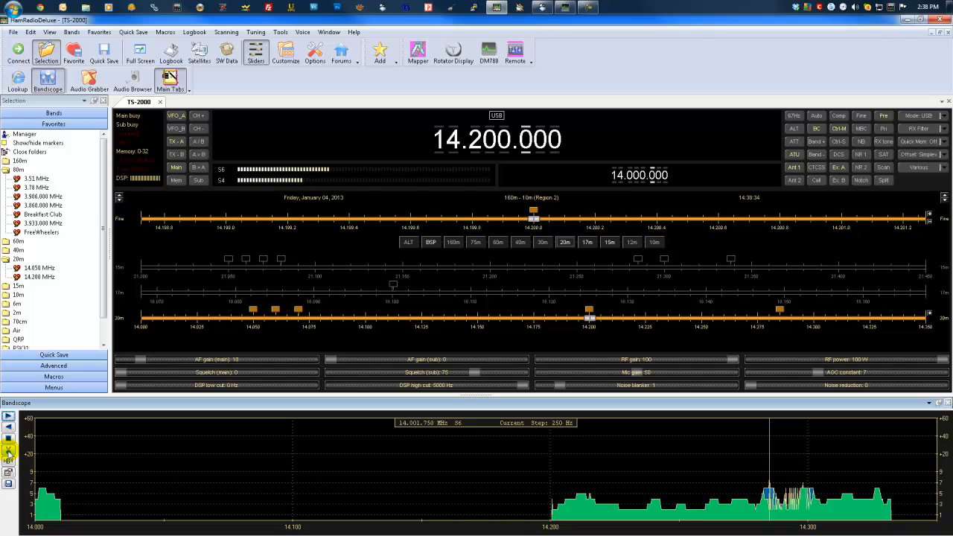
click(10, 452)
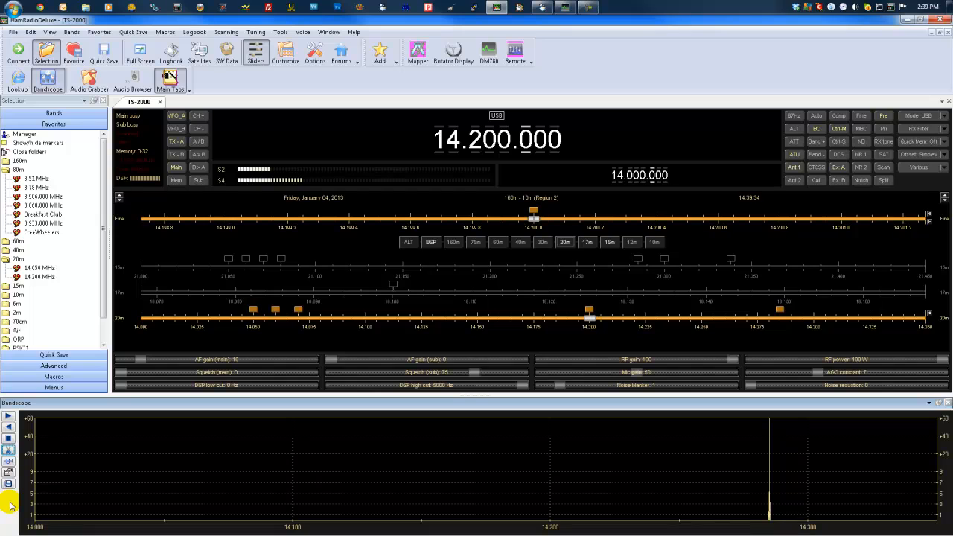
mouse_move(146, 345)
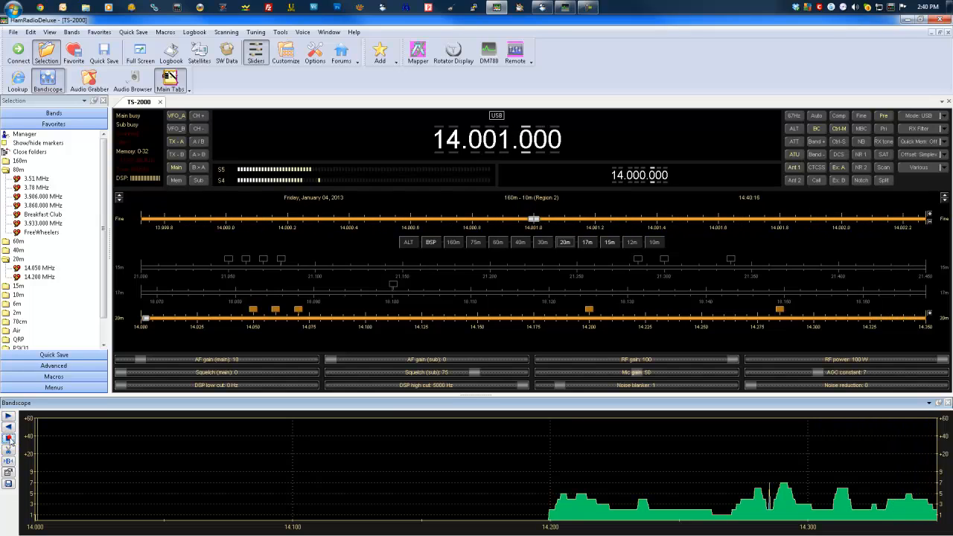
mouse_move(533, 491)
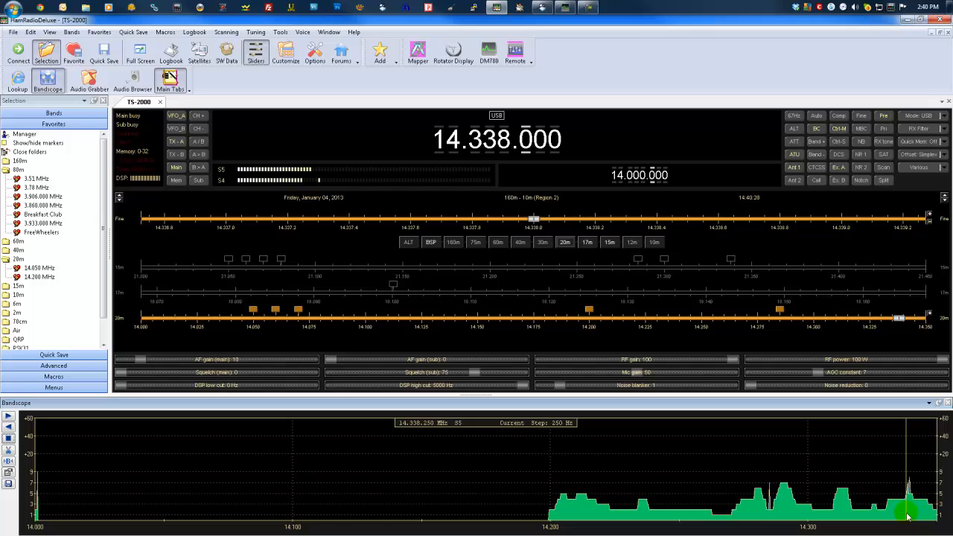
Tune to signal peaks near the top of 20 m, settling on 14.313.250 MHz
click(845, 514)
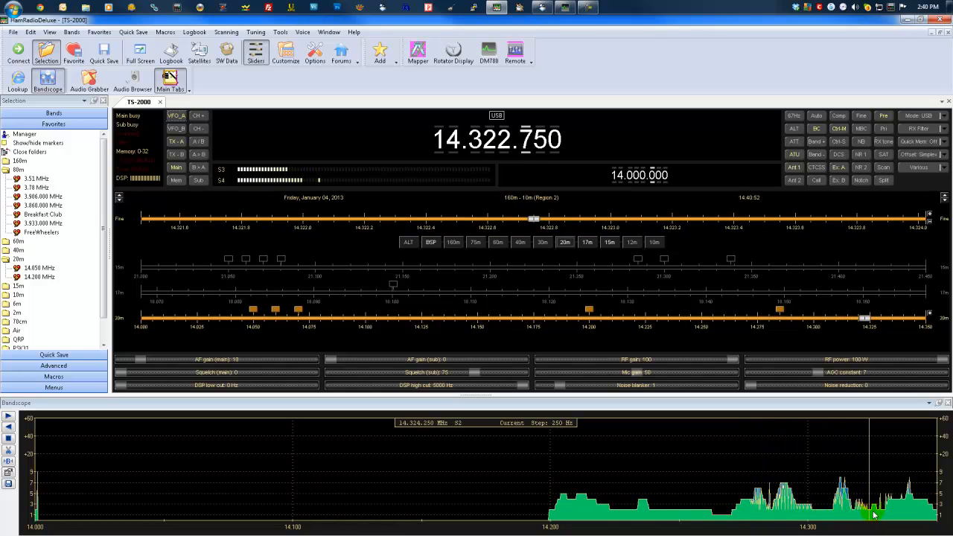
click(842, 513)
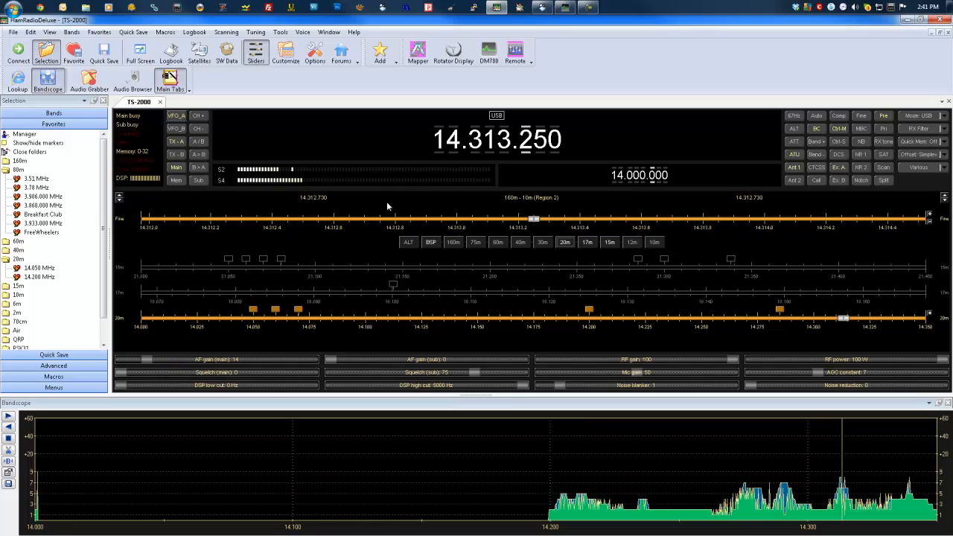
Switch the radio to the 17 m band and stop the bandscope sweep over 18.070–18.168 MHz
click(522, 241)
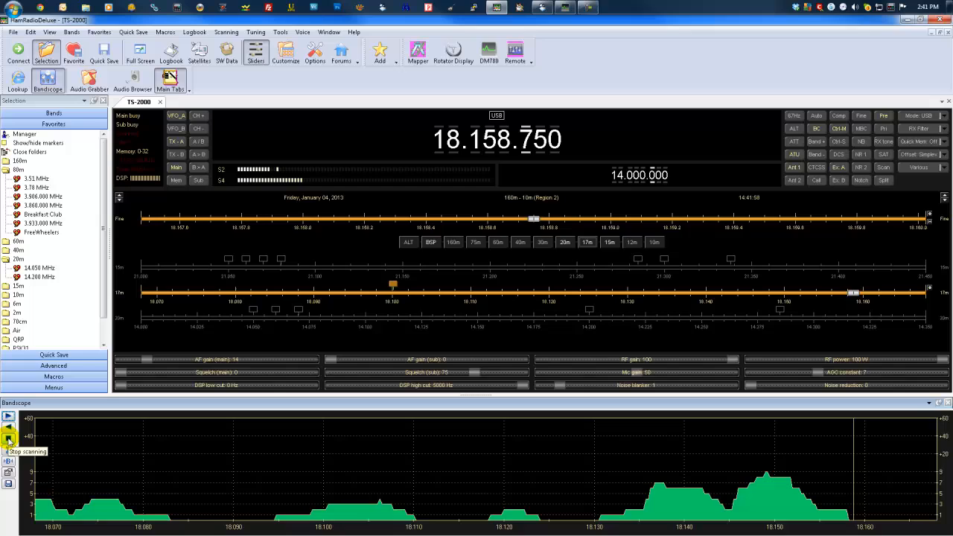
click(9, 438)
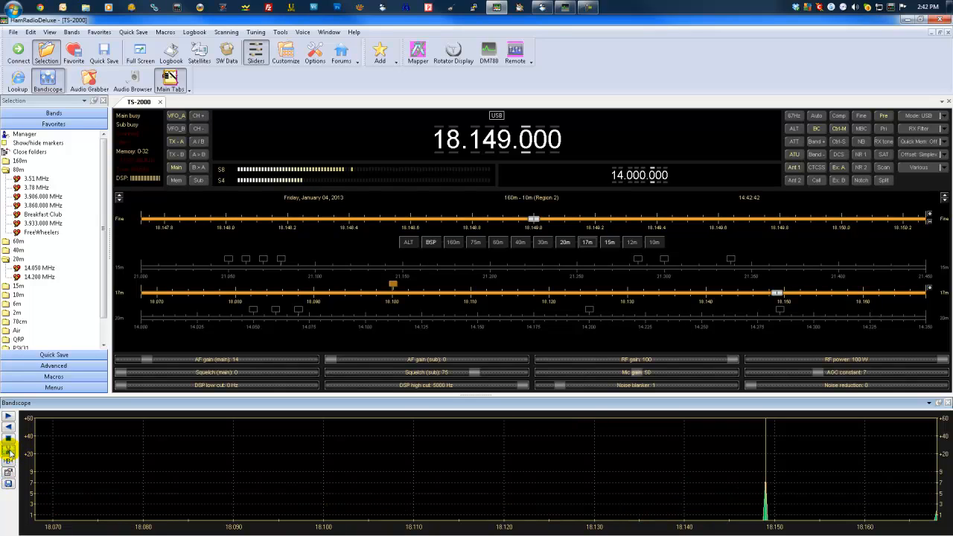
mouse_move(12, 447)
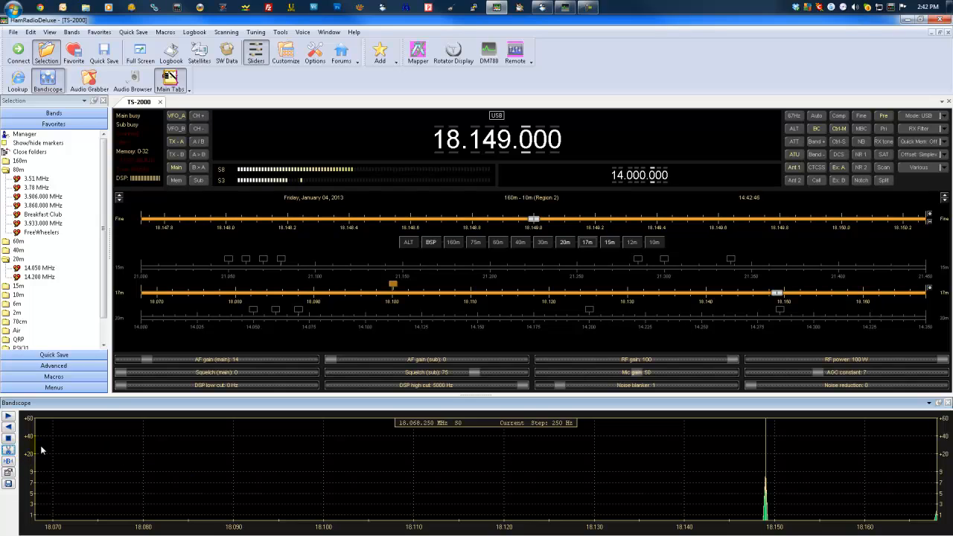
mouse_move(9, 461)
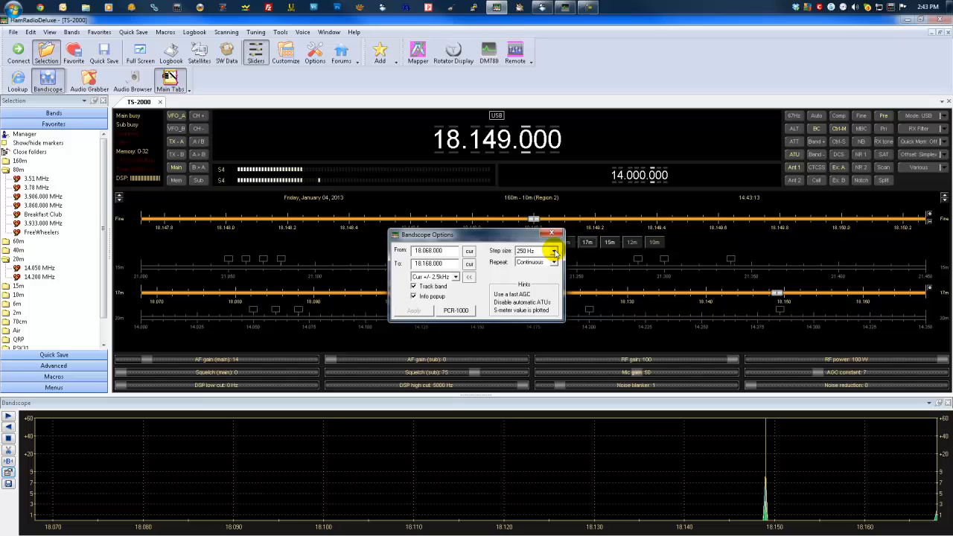
Change the Bandscope Options step size to 1,000 Hz, apply it and re-sweep 17 m
click(553, 250)
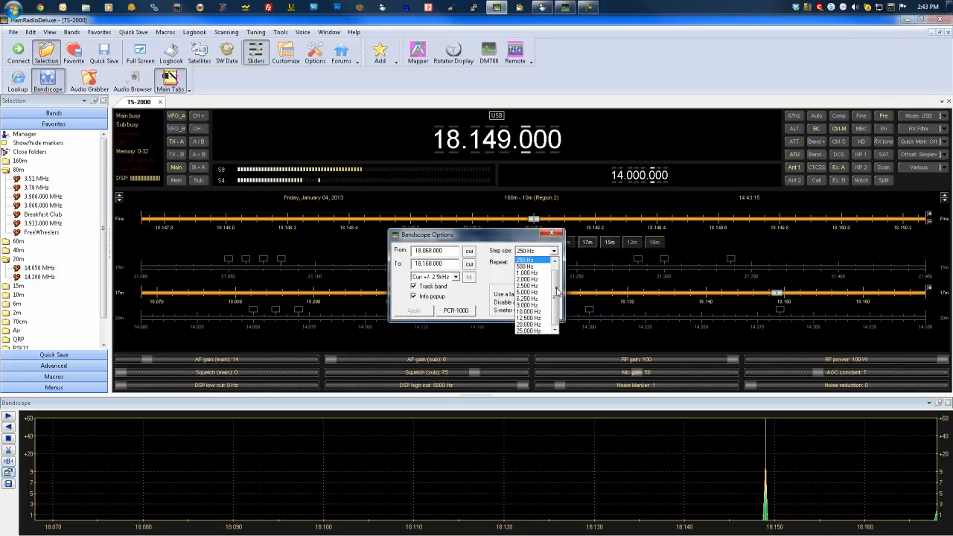
click(529, 259)
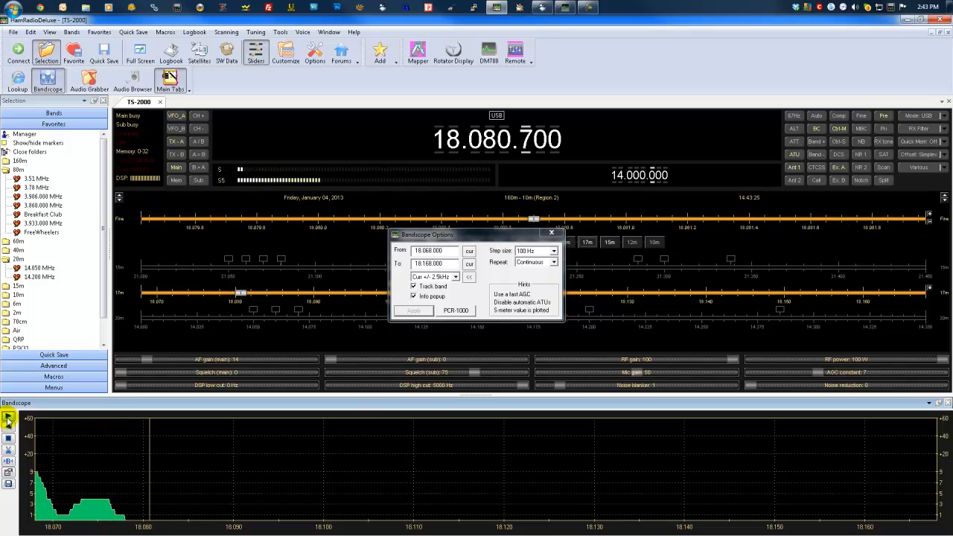
click(554, 251)
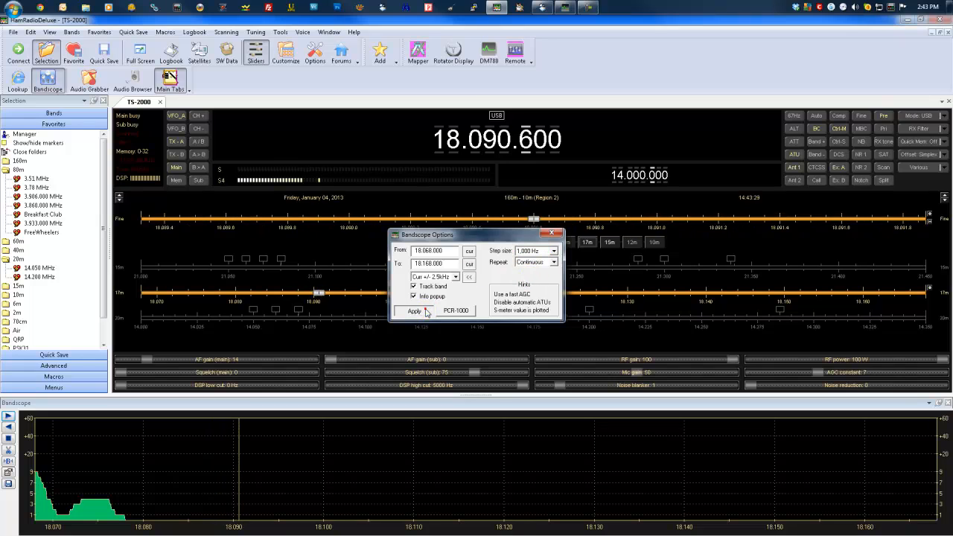
click(414, 311)
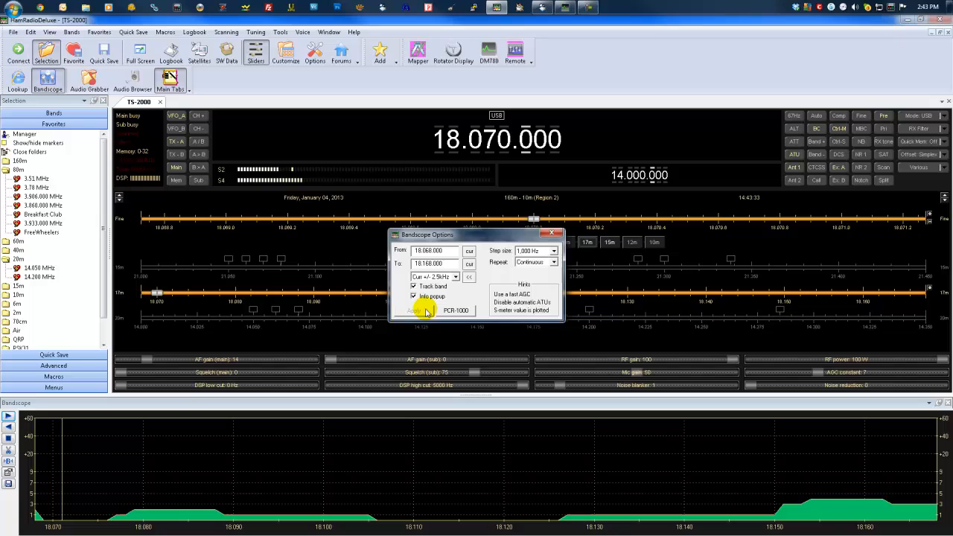
click(554, 250)
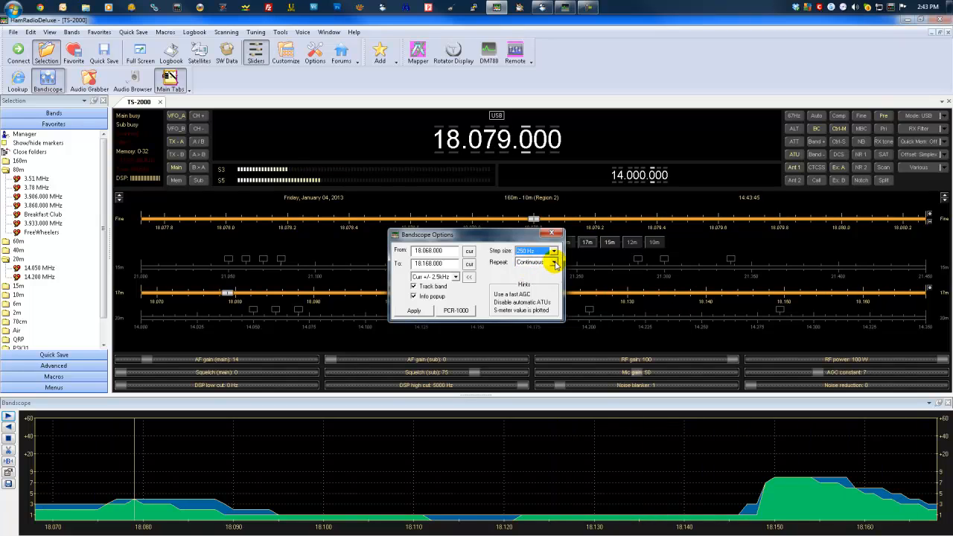
Restore a 250 Hz step size, review the Repeat choices (Continuous, Once only, Hold) and apply
click(554, 262)
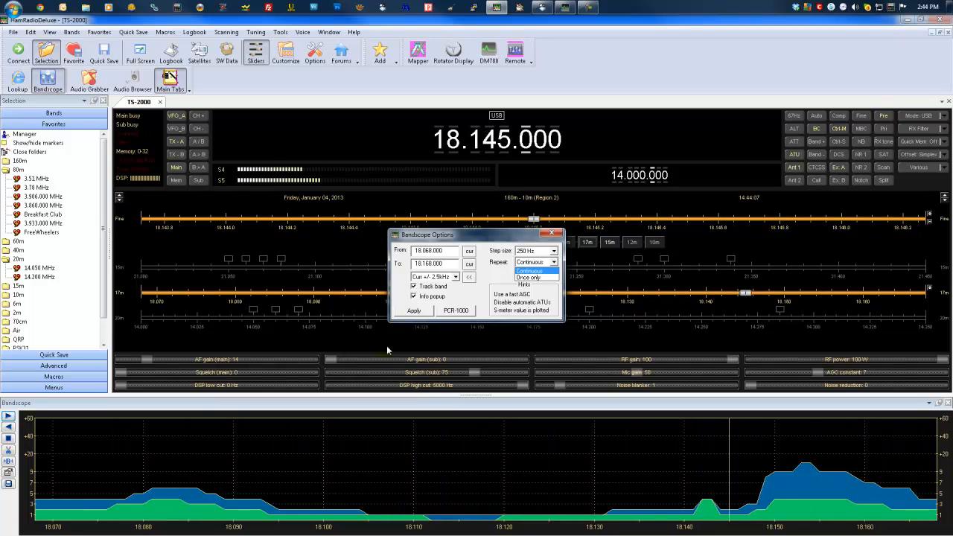
click(414, 311)
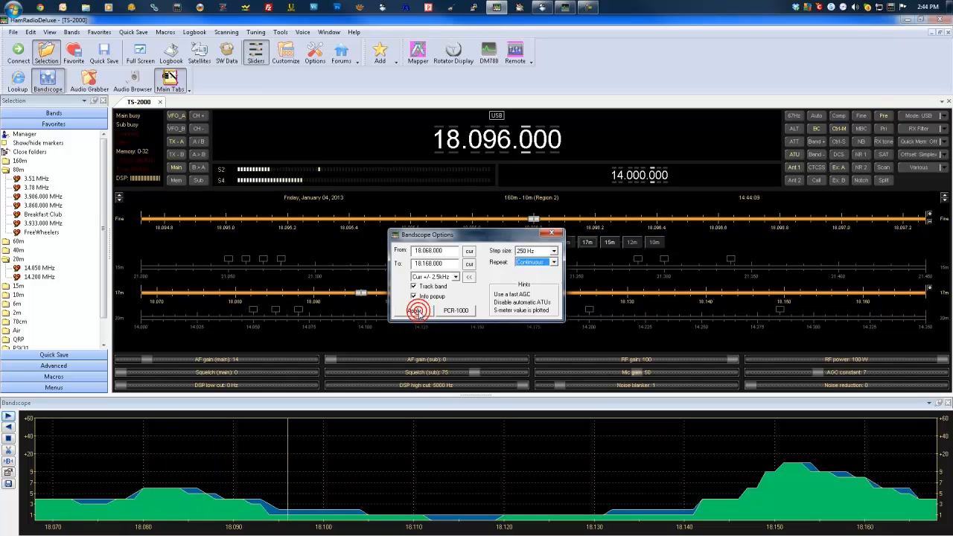